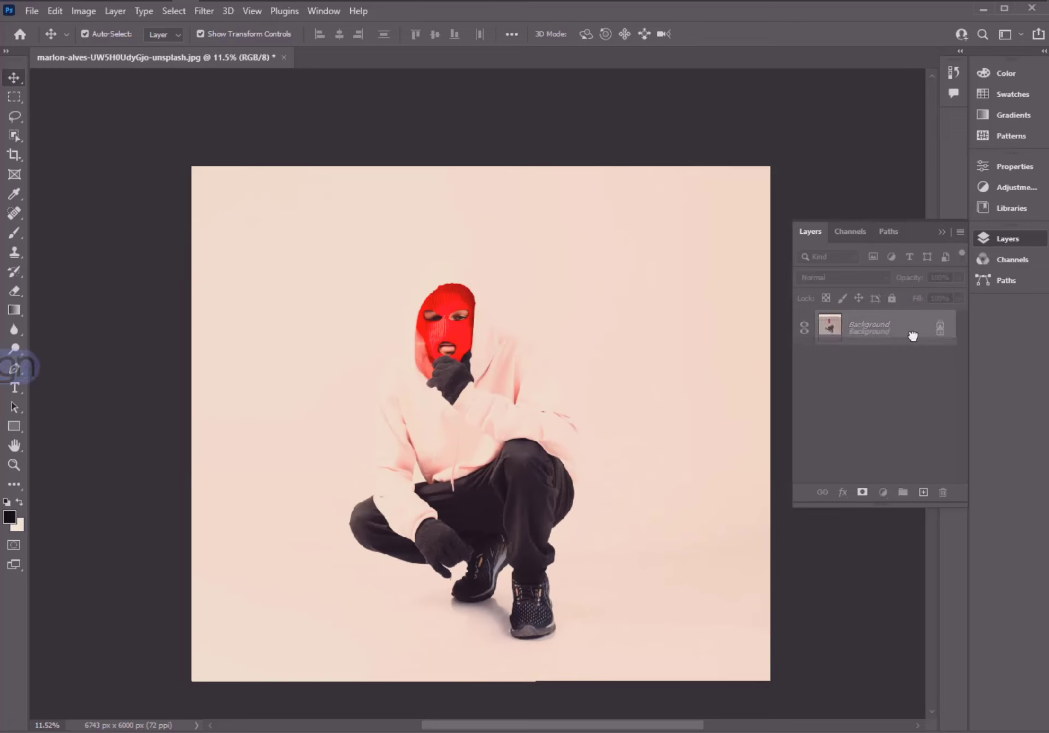
- Duplicate the crouching-figure photo layer and select the subject to mask the copy
key(ctrl+j)
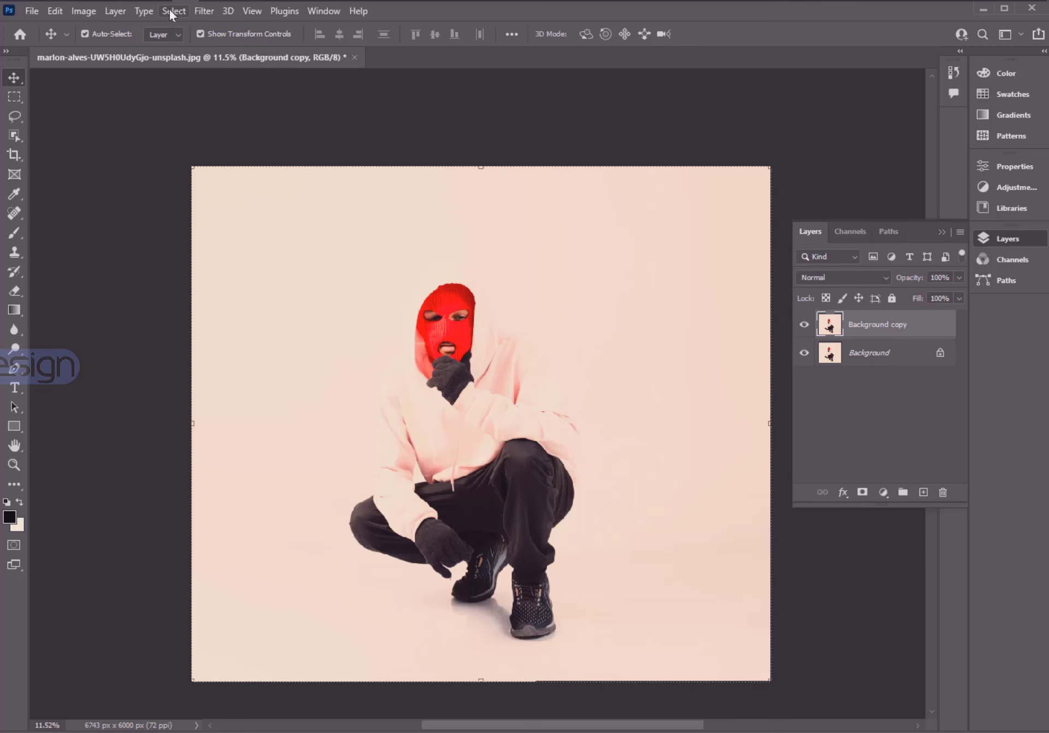
click(173, 11)
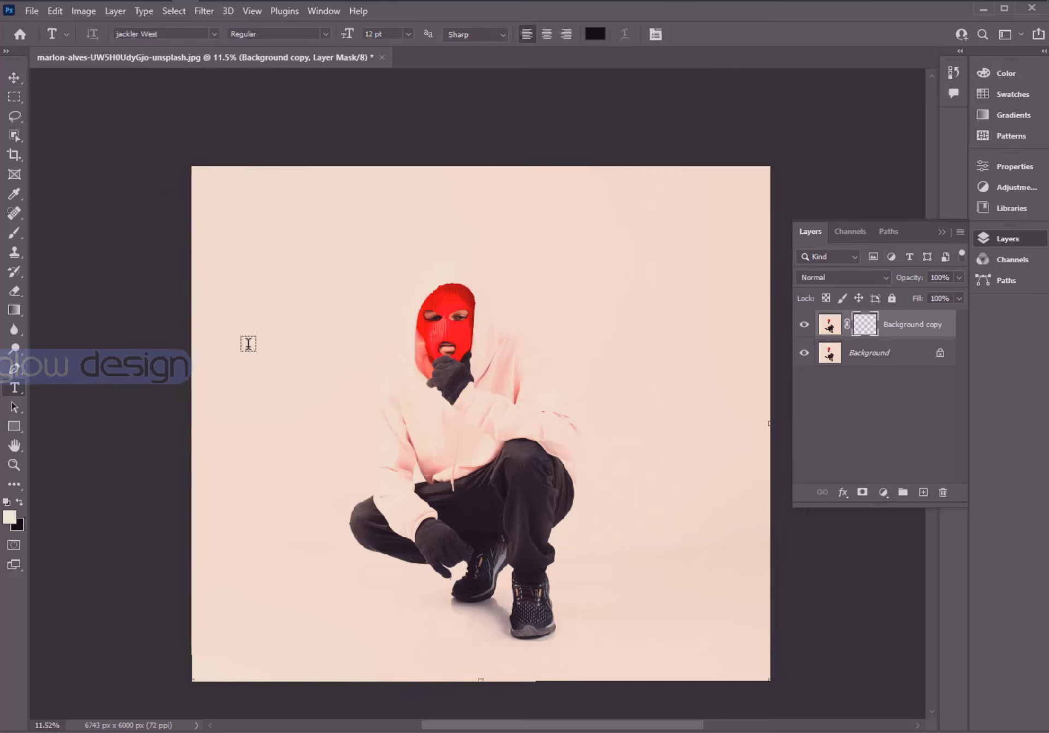
- Type large tilted THINKING across the figure and colour it ff0000 red
click(248, 343)
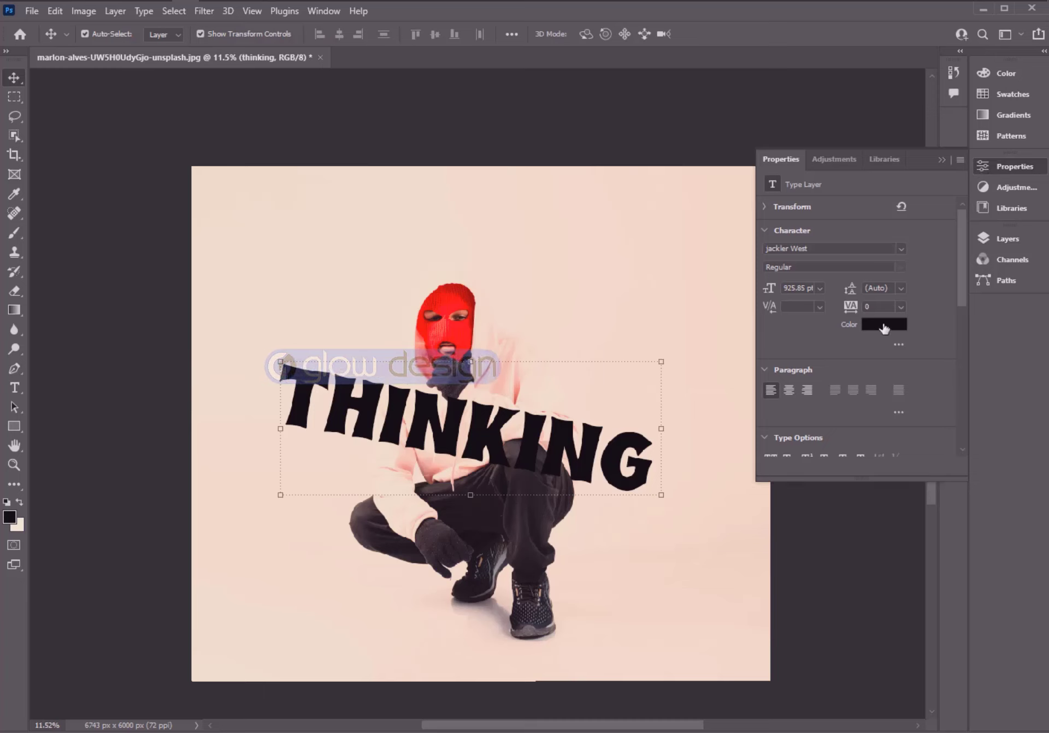
click(884, 324)
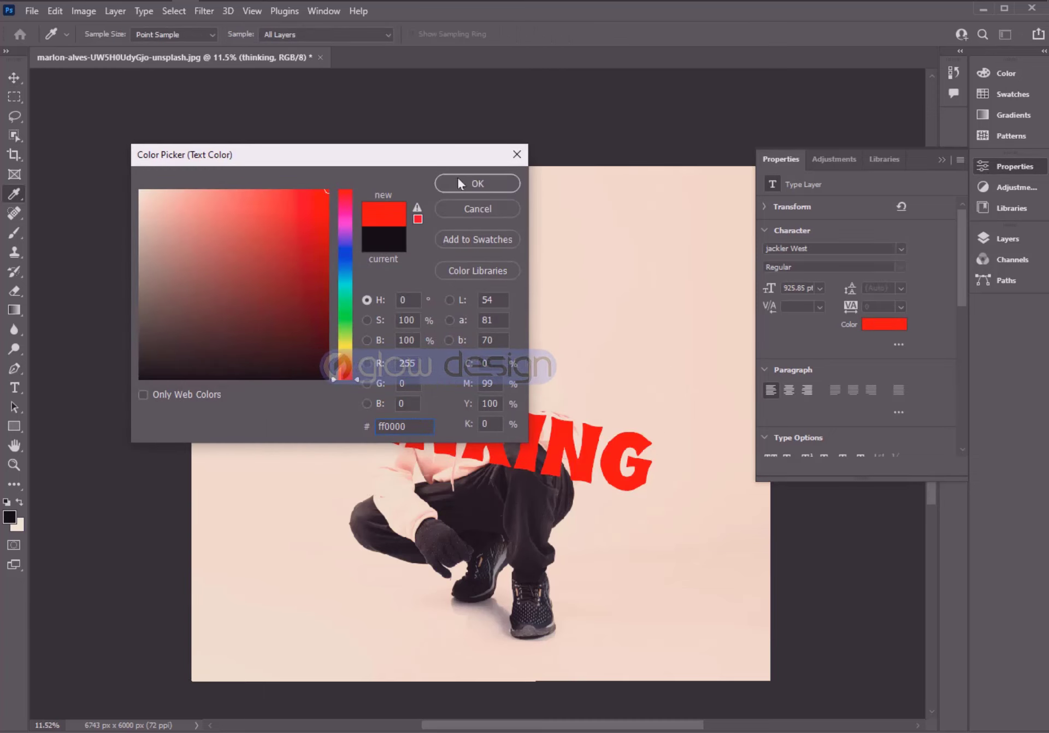
click(476, 183)
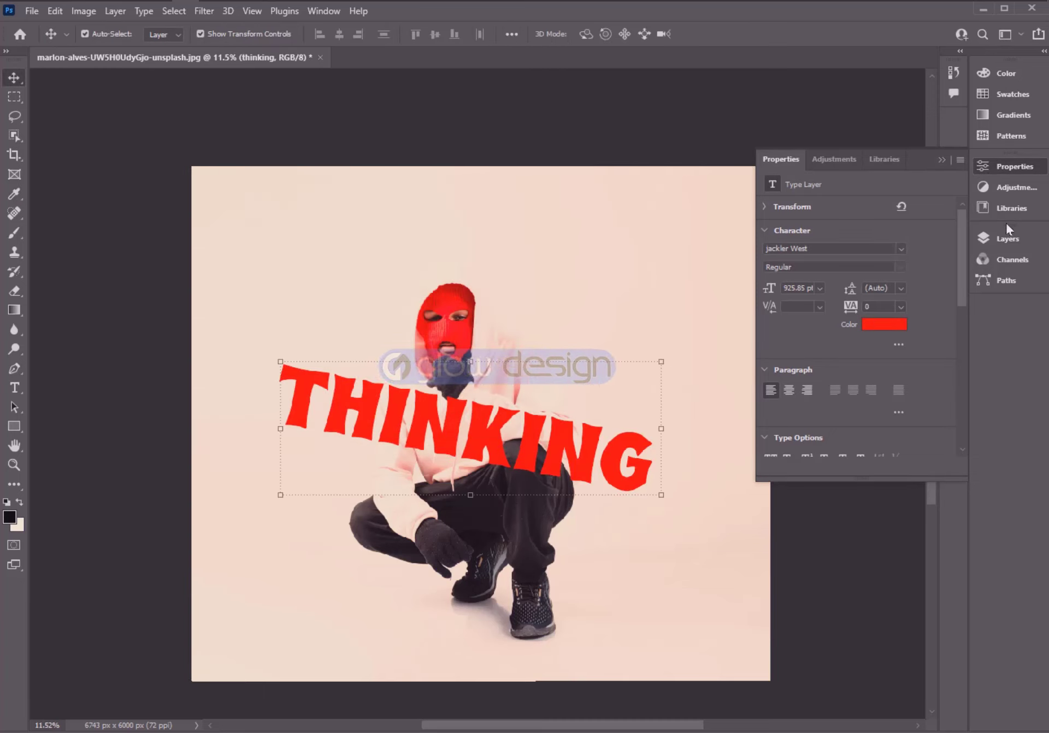
- Duplicate the thinking text layer and convert the thinking copy to a shape
click(1007, 239)
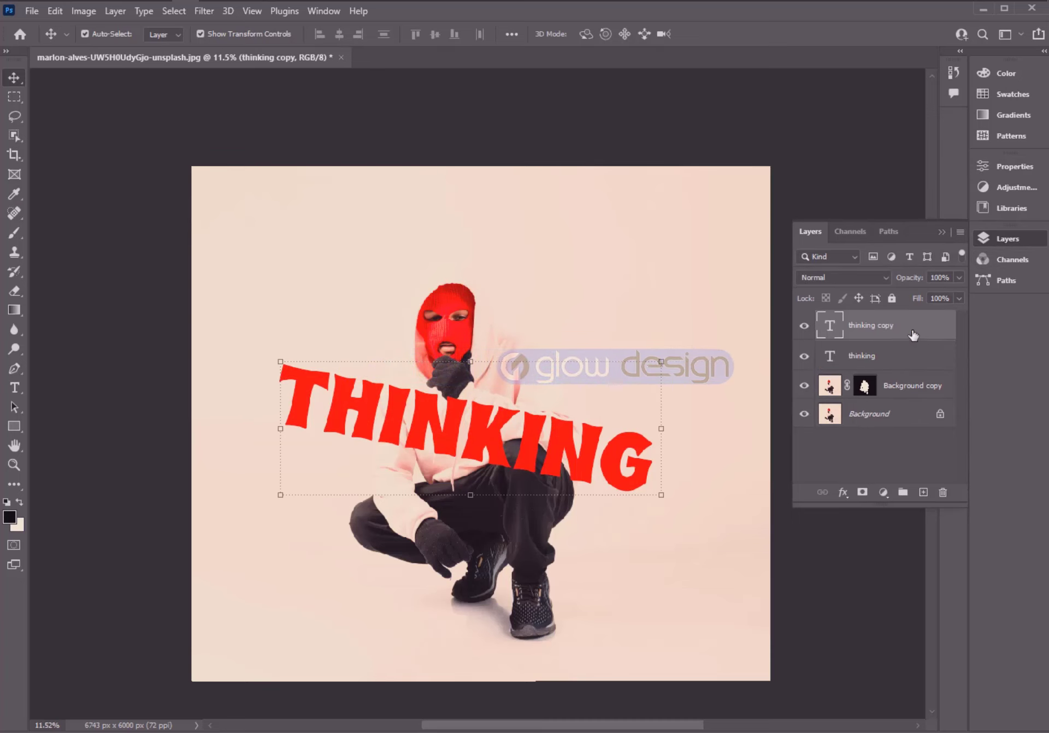
right_click(870, 326)
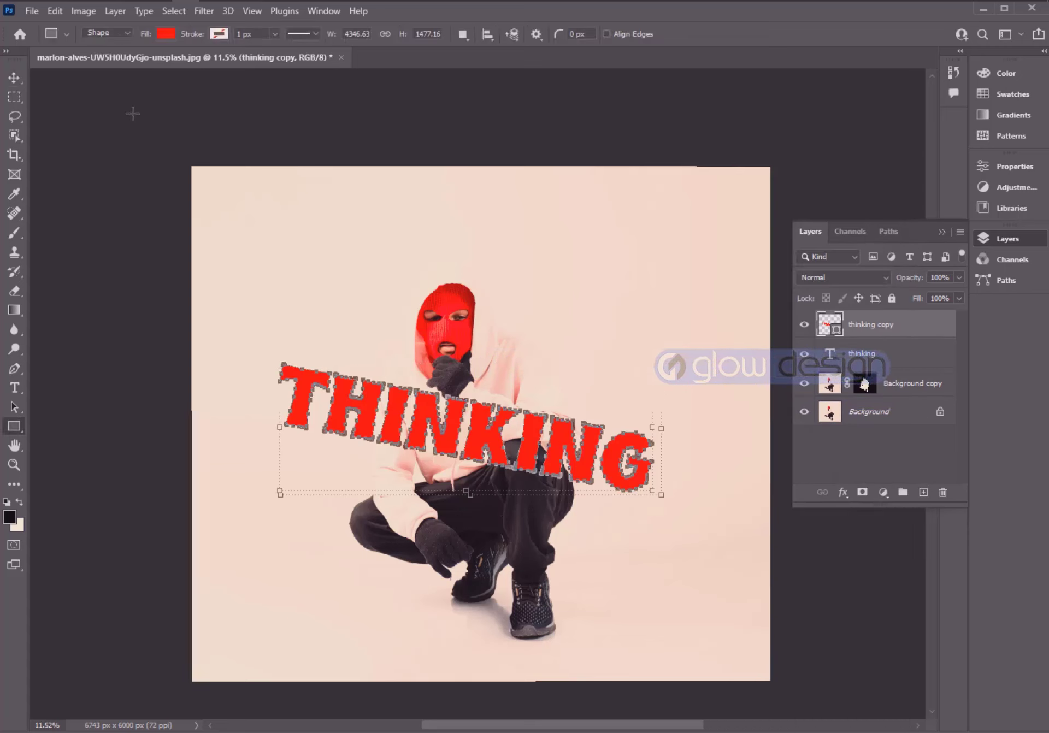
- Give the shape no fill and a 20 px red stroke, then place filled text below the figure
click(167, 34)
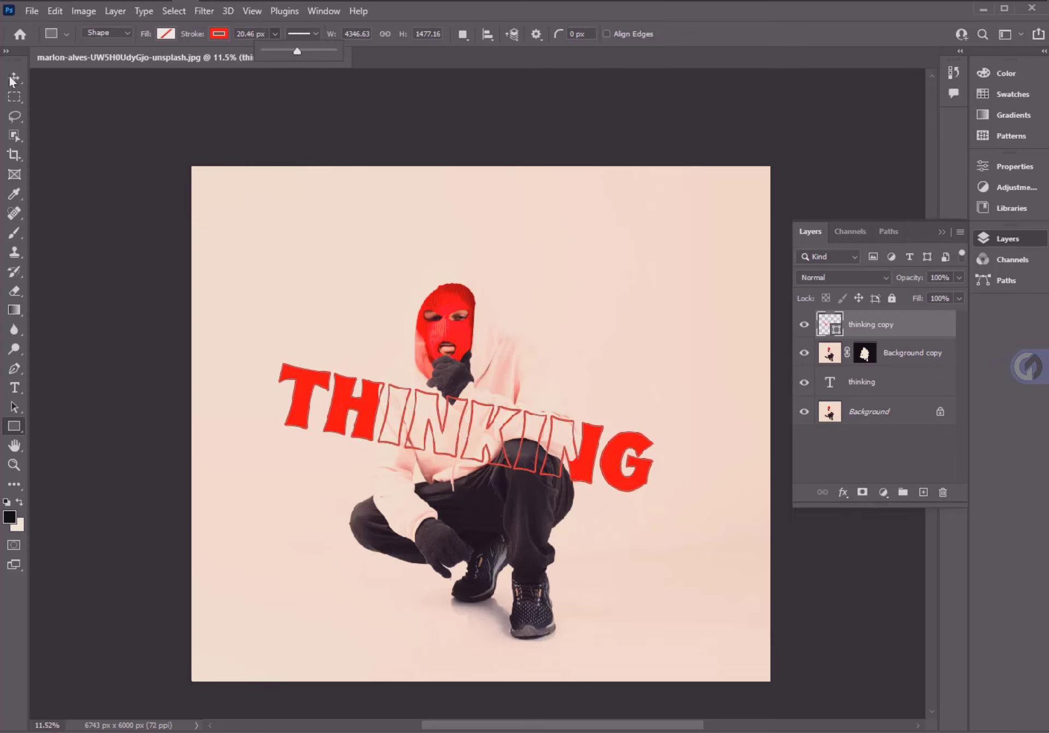
click(870, 381)
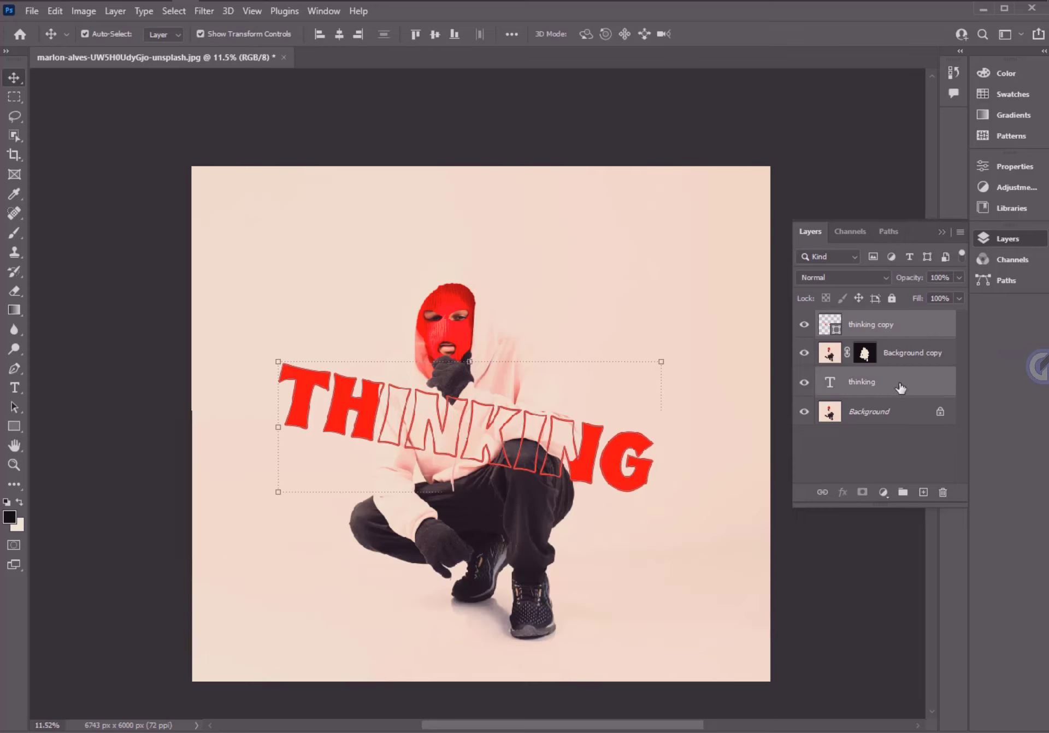